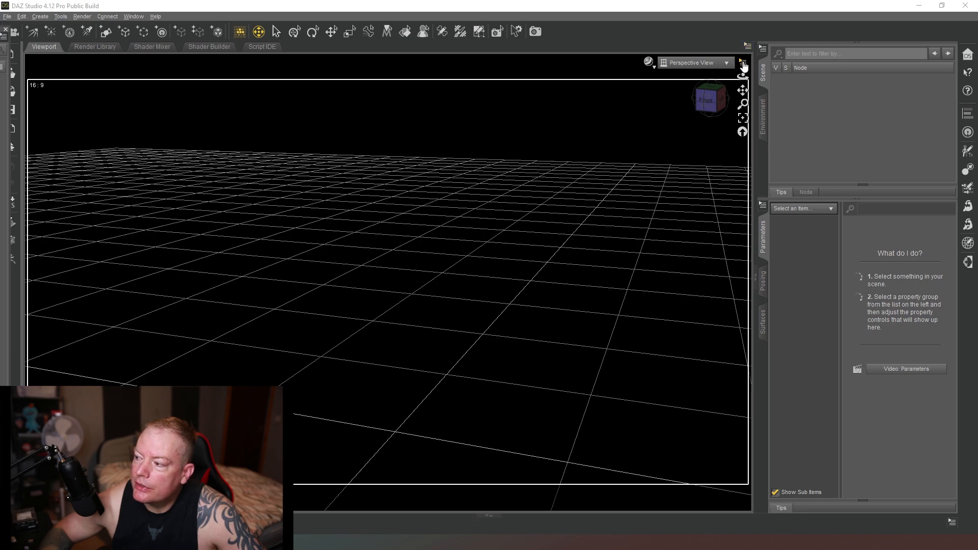
Turn on Show Thirds Guide from the viewport options menu to overlay rule-of-thirds lines.
{"action": "left_click", "coordinate": [741, 62]}
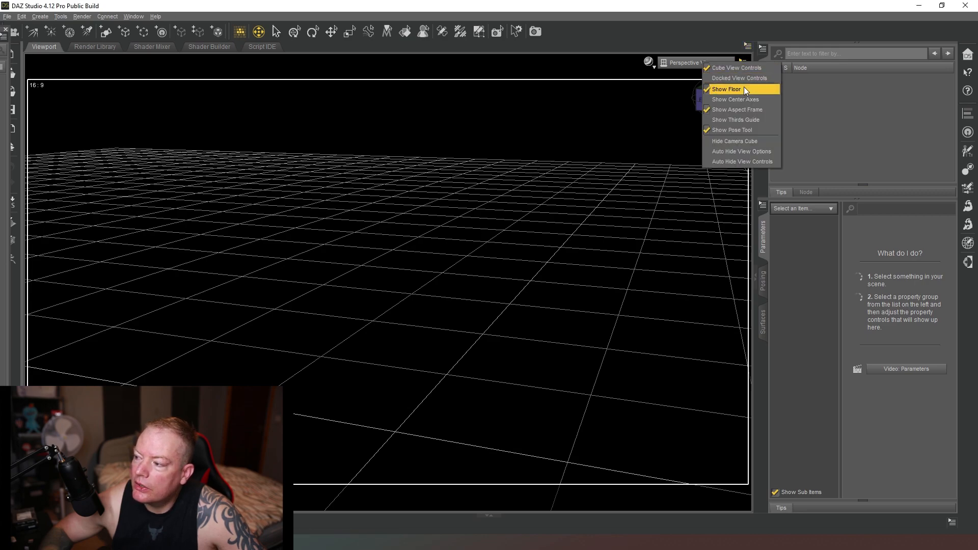
{"action": "mouse_move", "coordinate": [740, 99]}
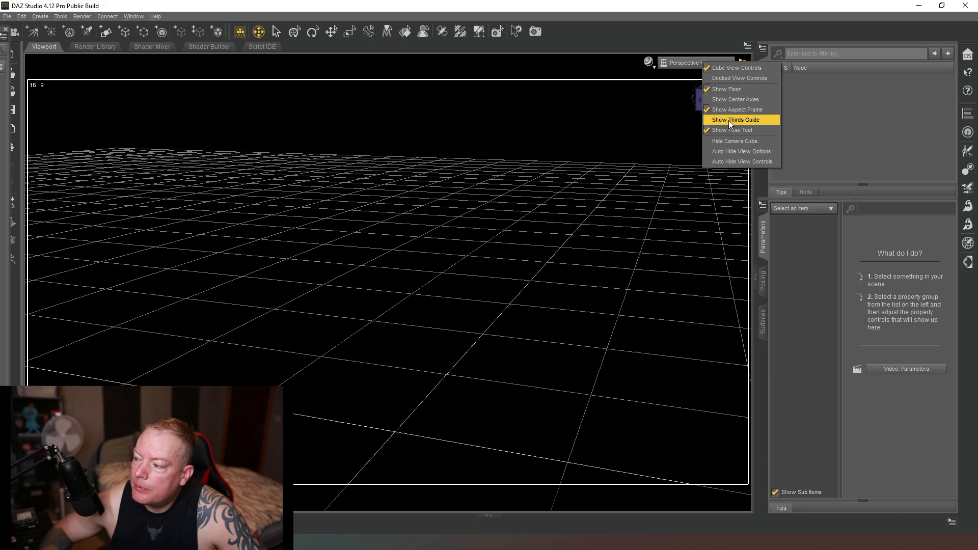
{"action": "left_click", "coordinate": [735, 119]}
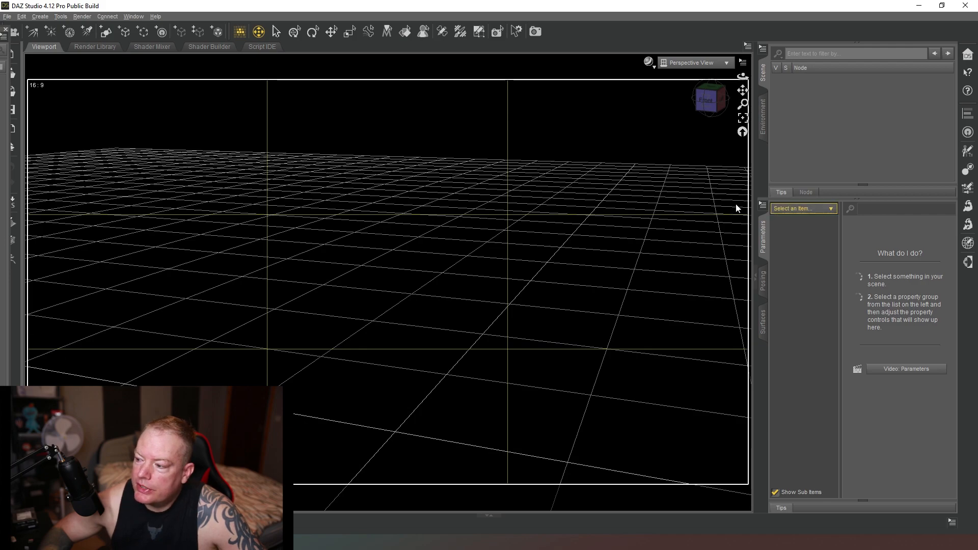
{"action": "mouse_move", "coordinate": [484, 449]}
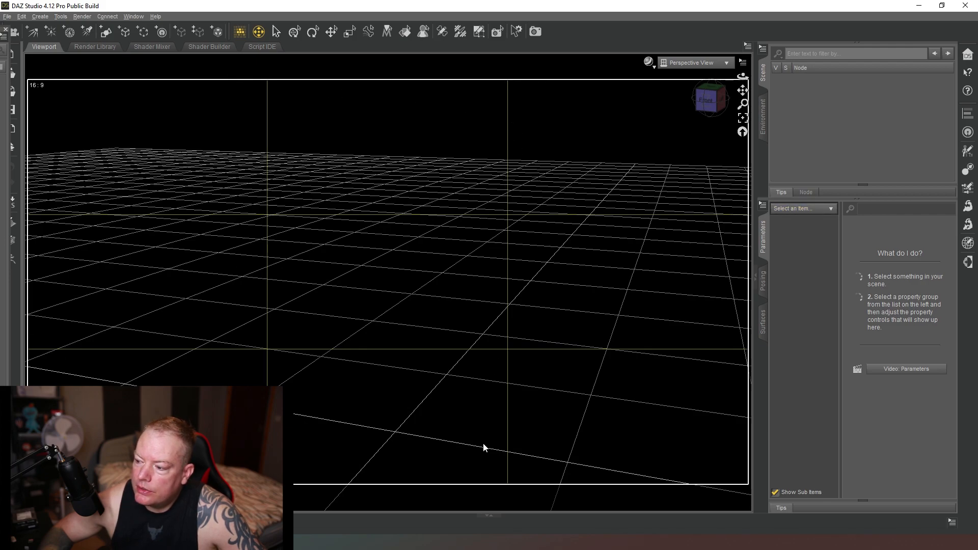
{"action": "mouse_move", "coordinate": [647, 117]}
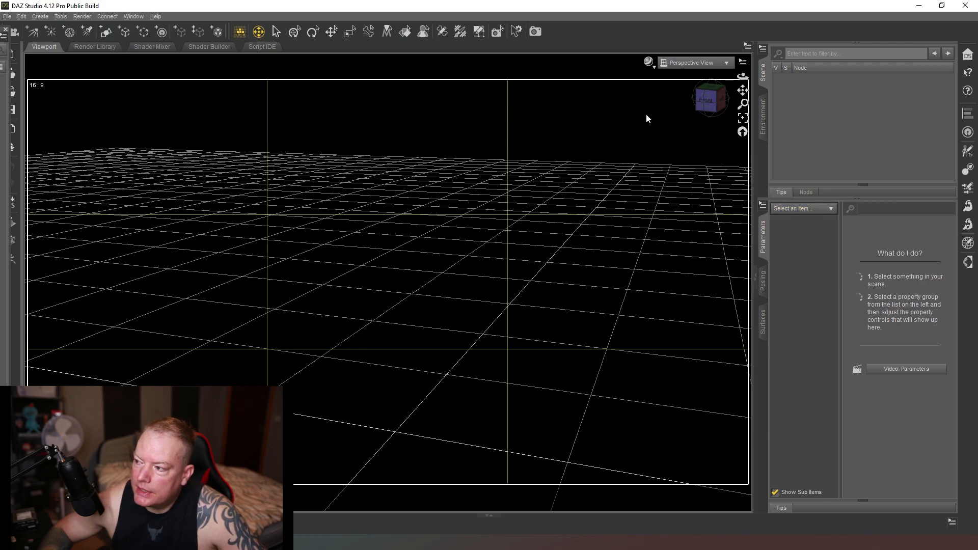
{"action": "mouse_move", "coordinate": [292, 225]}
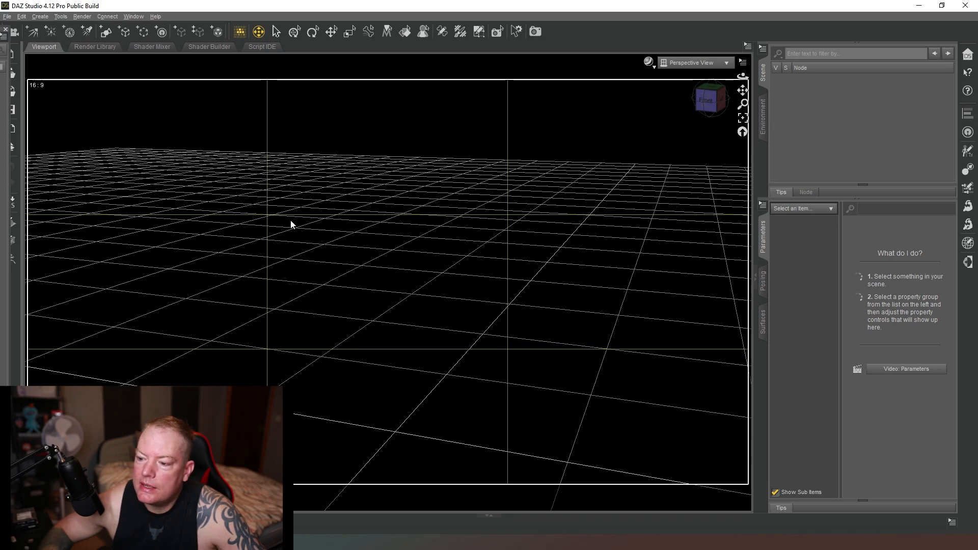
{"action": "mouse_move", "coordinate": [267, 324]}
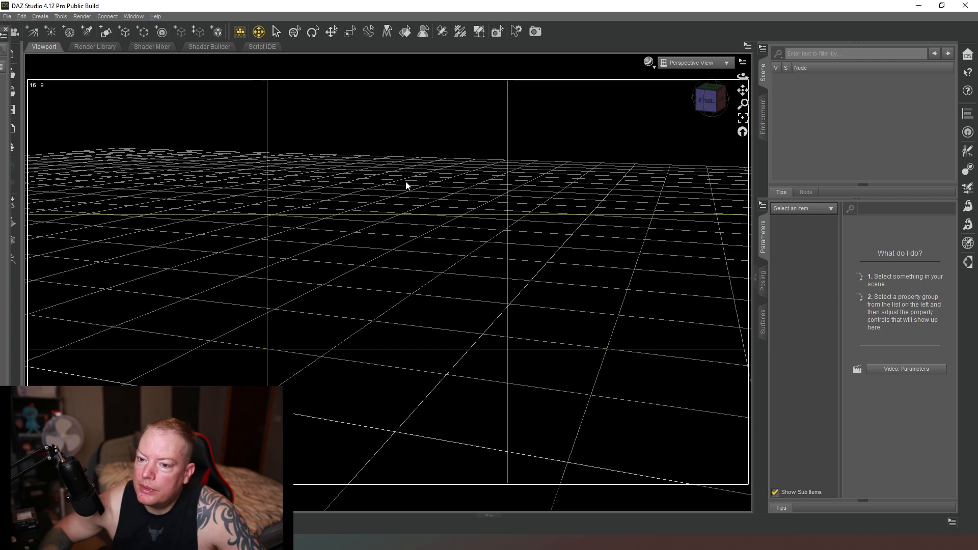
{"action": "mouse_move", "coordinate": [418, 182]}
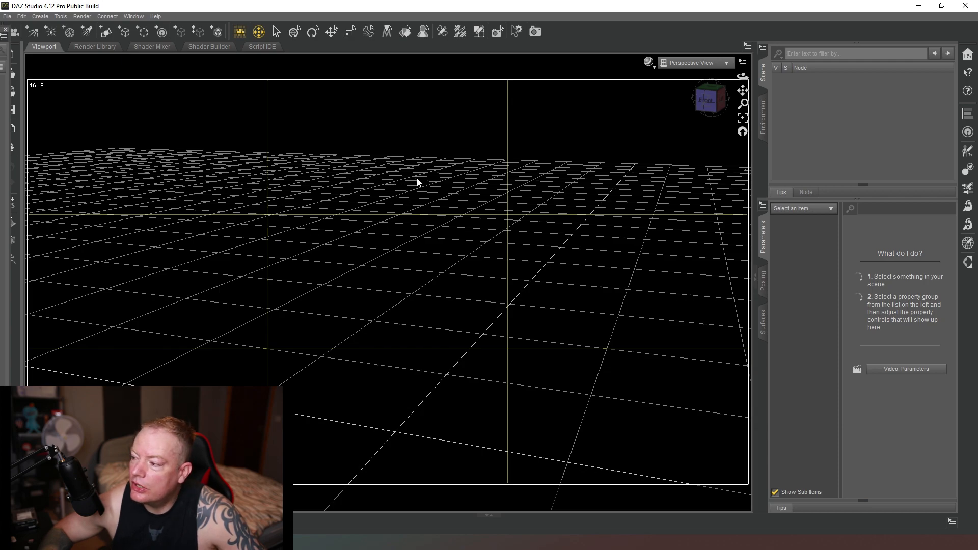
{"action": "mouse_move", "coordinate": [413, 175]}
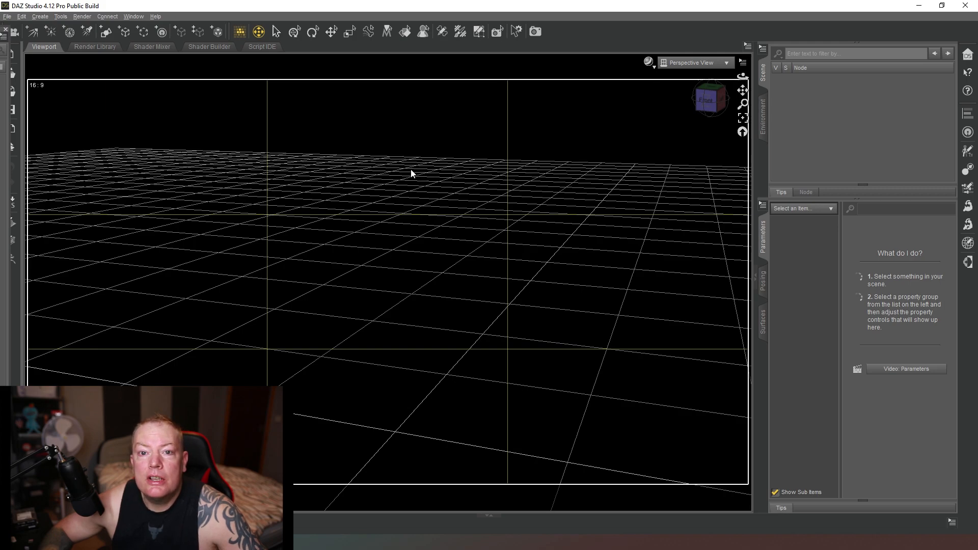
{"action": "mouse_move", "coordinate": [368, 189]}
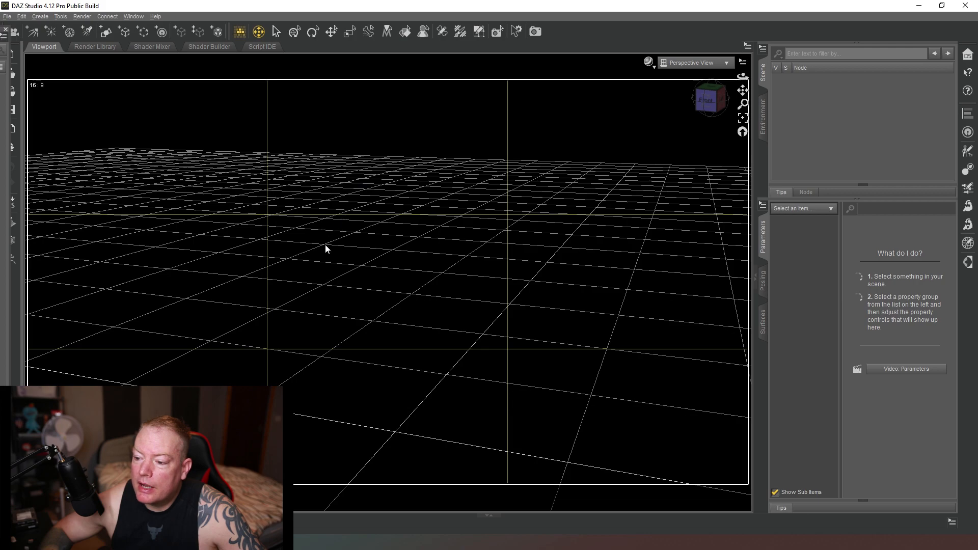
{"action": "mouse_move", "coordinate": [317, 262]}
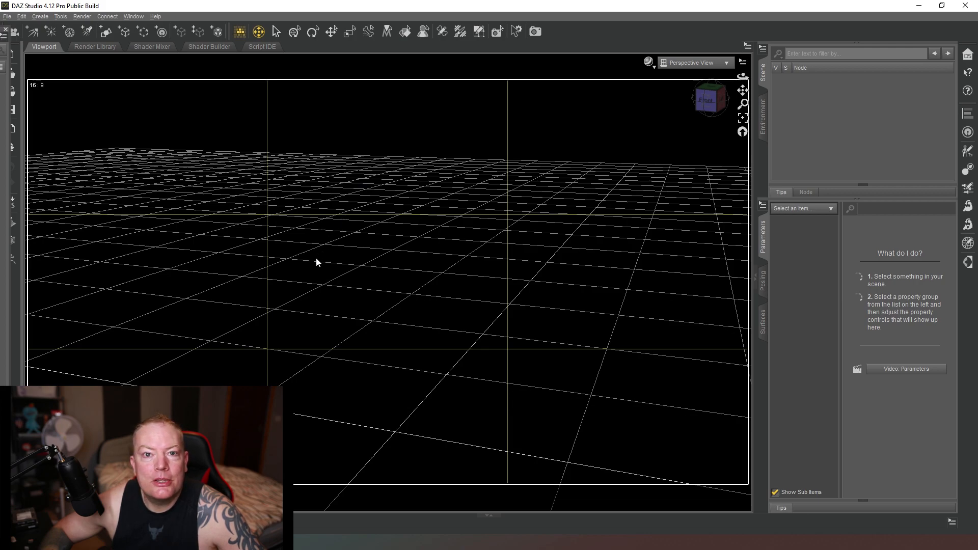
{"action": "mouse_move", "coordinate": [280, 270]}
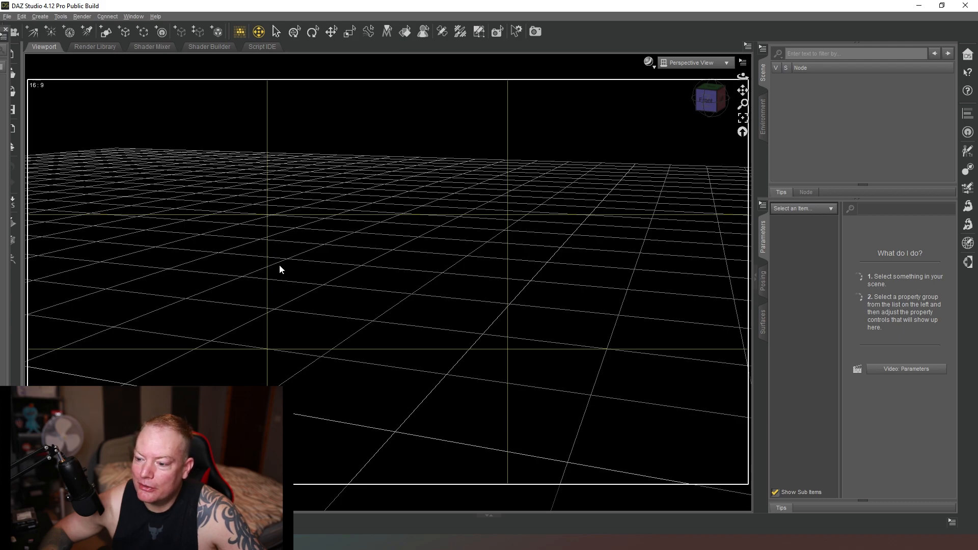
{"action": "mouse_move", "coordinate": [314, 238]}
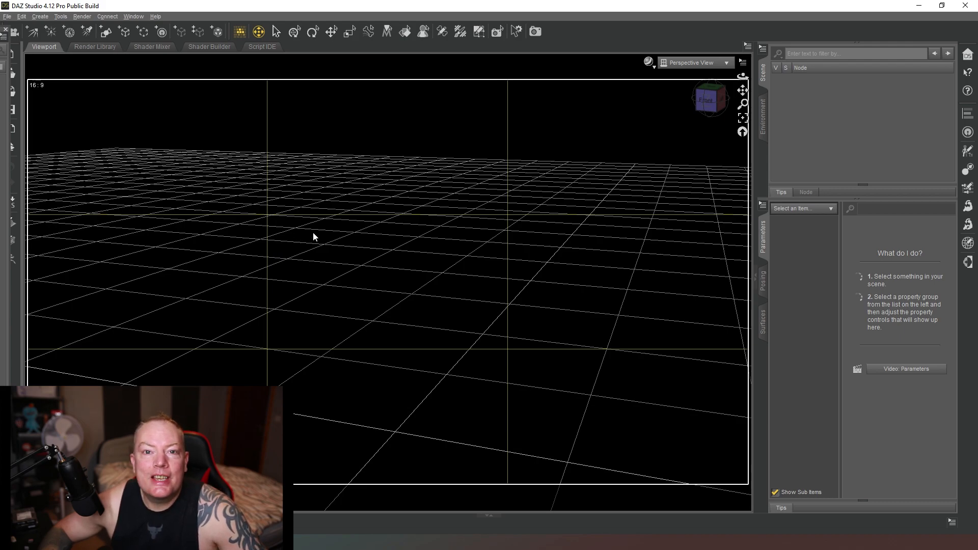
{"action": "mouse_move", "coordinate": [301, 243]}
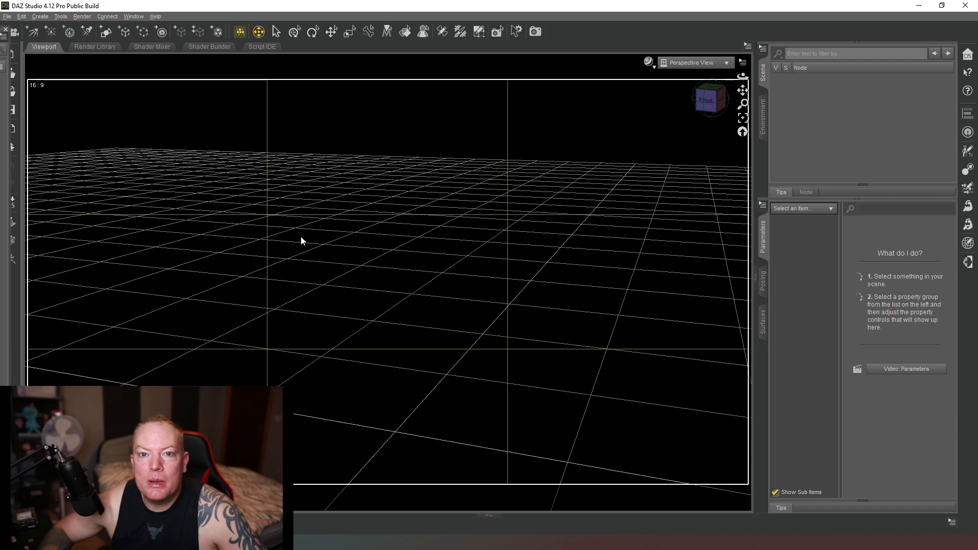